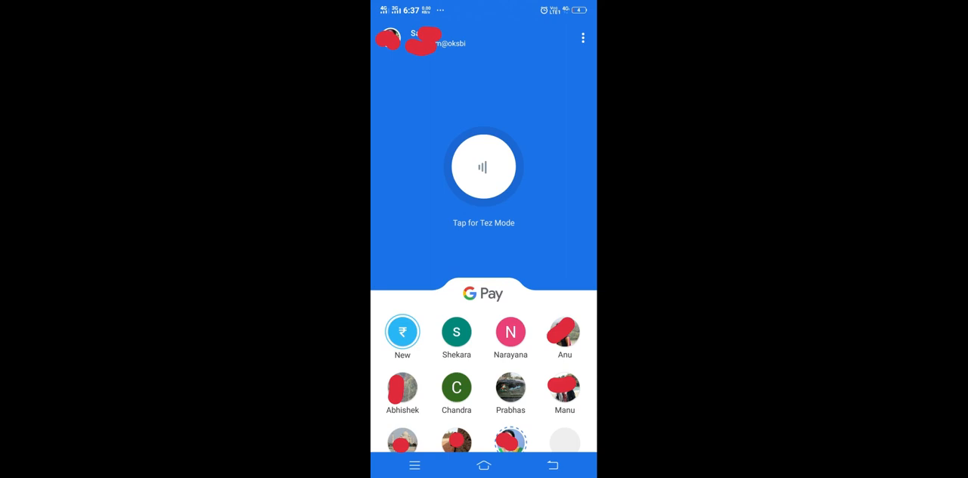
mouse_move(383, 335)
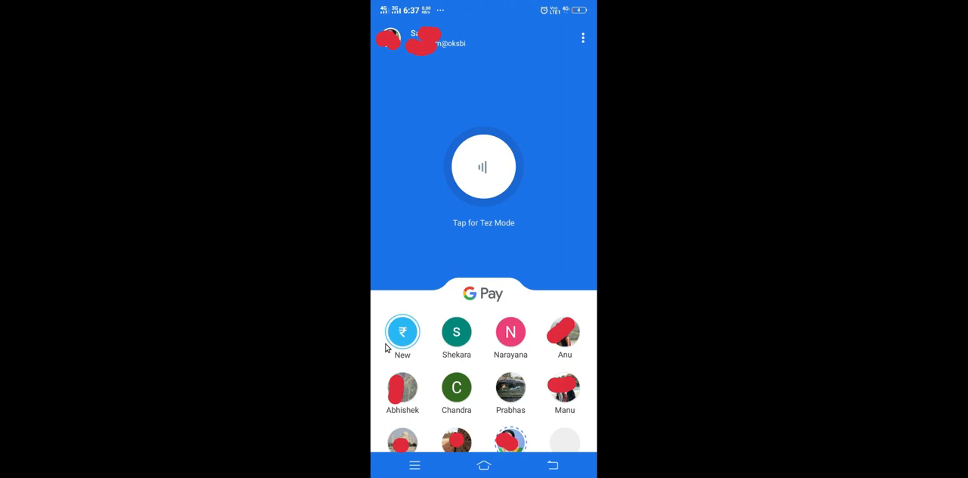
mouse_move(408, 350)
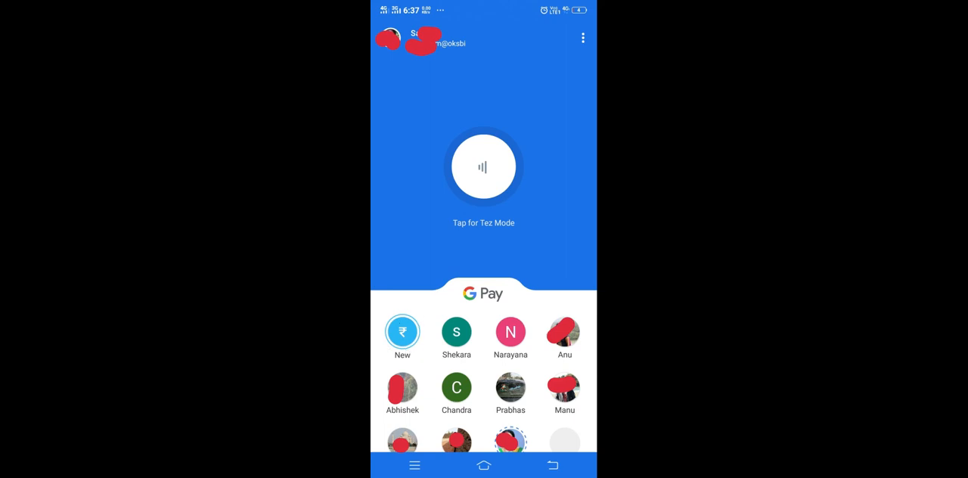
mouse_move(384, 333)
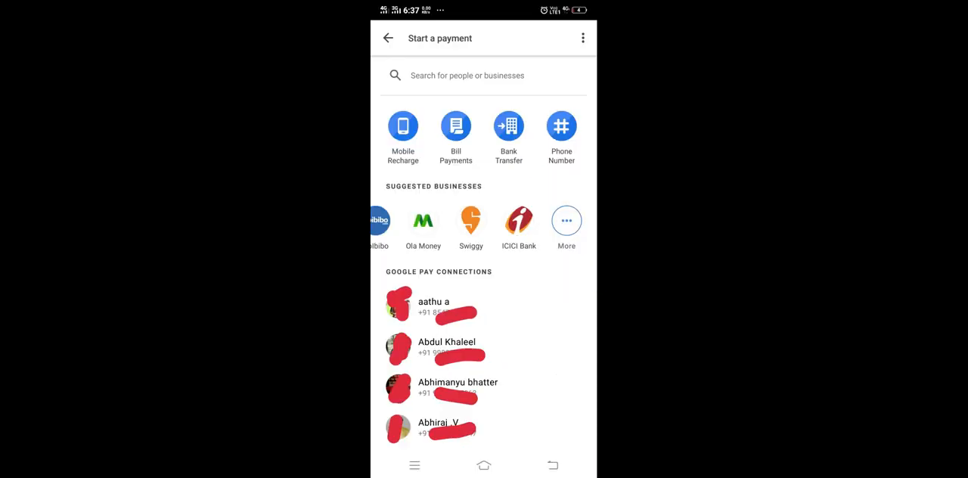
mouse_move(562, 240)
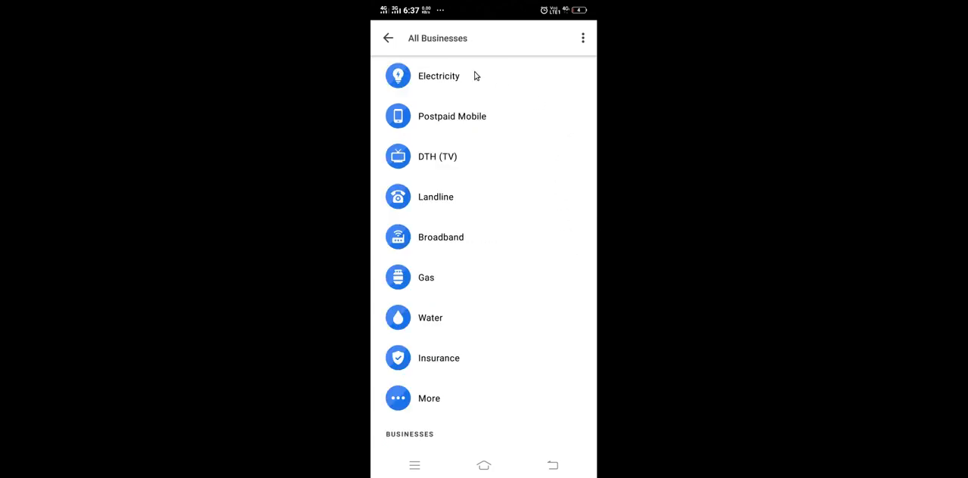
mouse_move(413, 164)
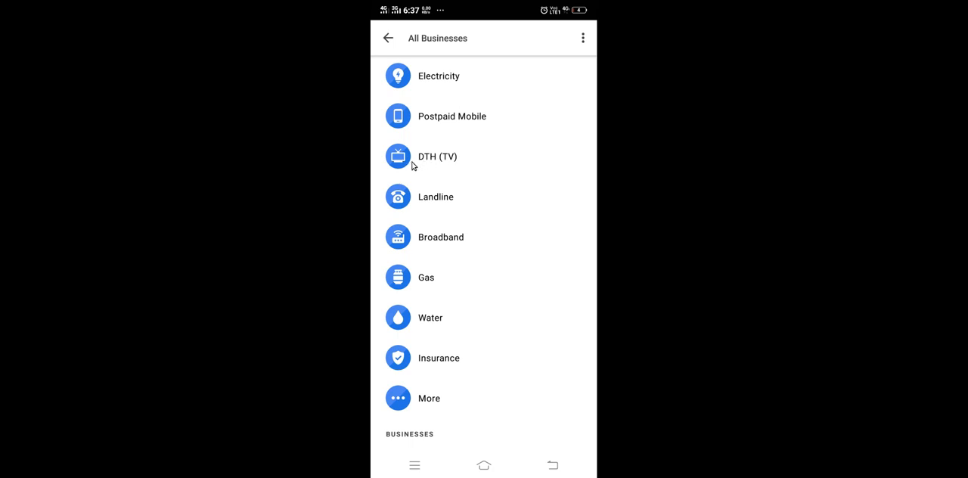
mouse_move(423, 161)
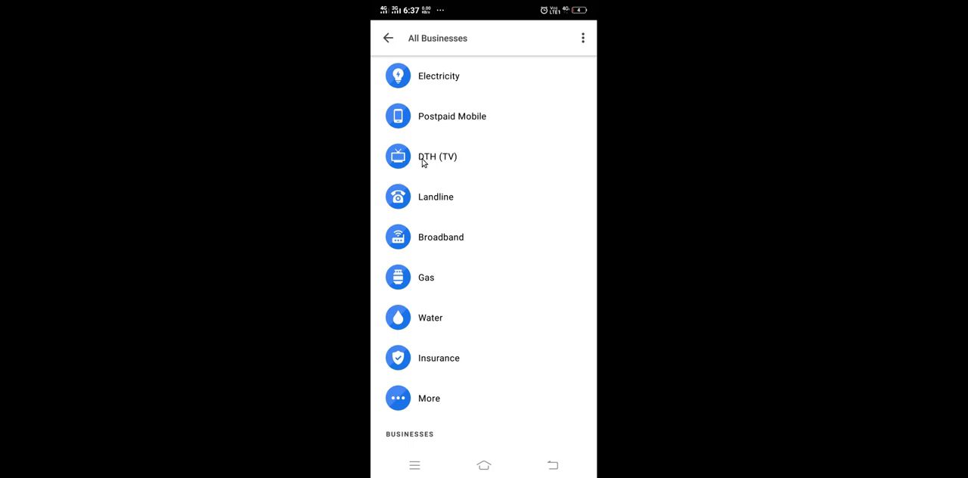
mouse_move(443, 167)
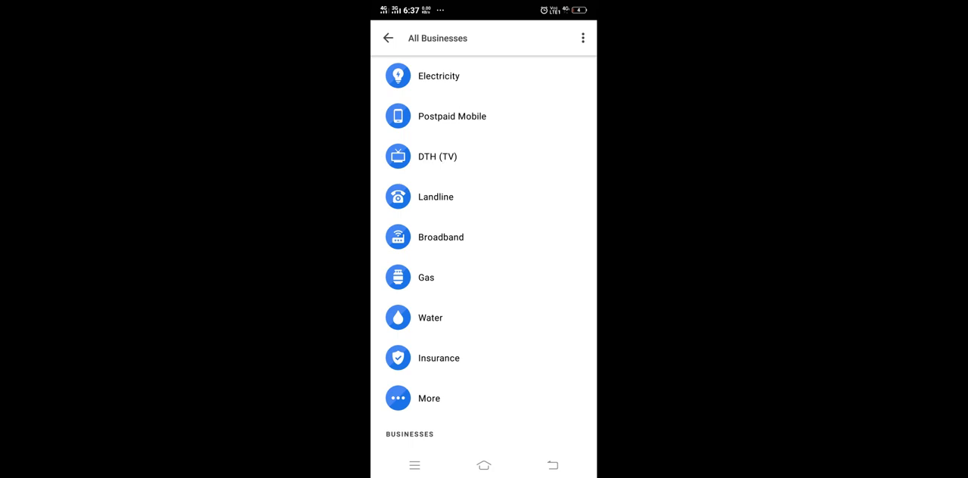
Pick DTH (TV) and select Sun Direct TV as the biller
click(437, 157)
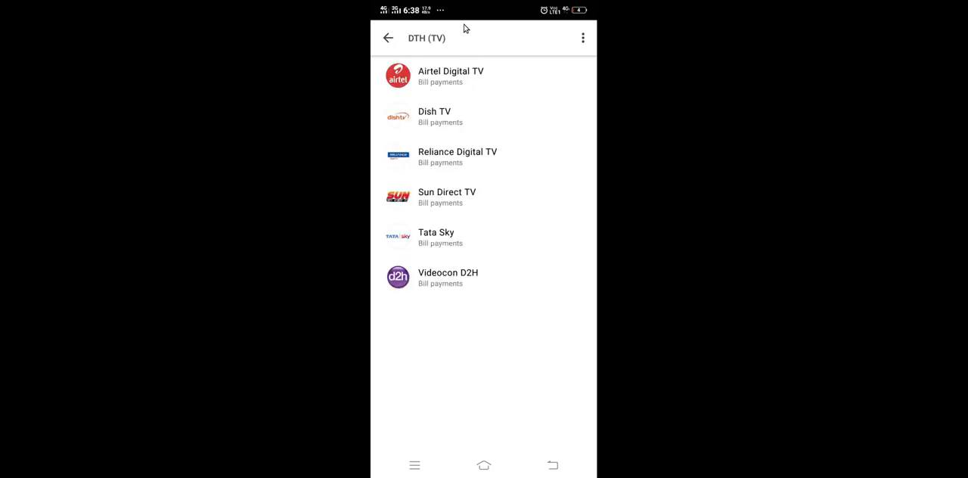
mouse_move(436, 195)
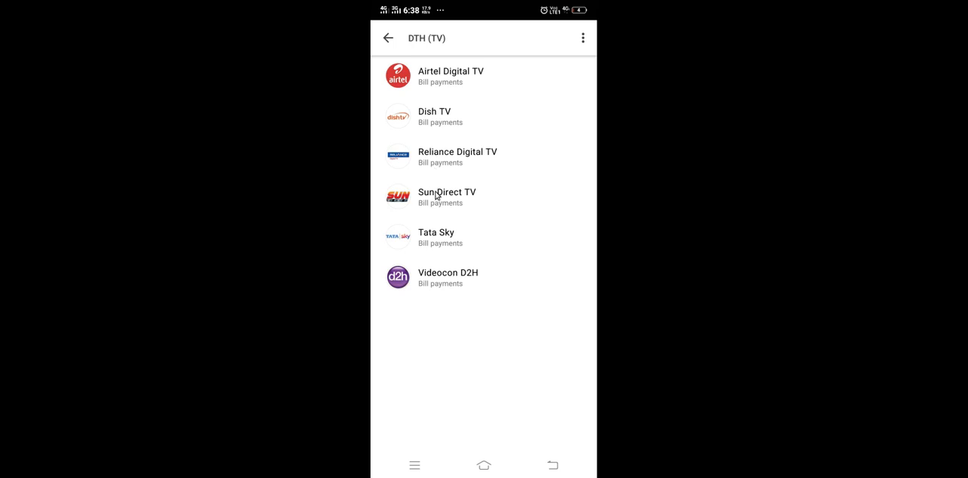
mouse_move(415, 213)
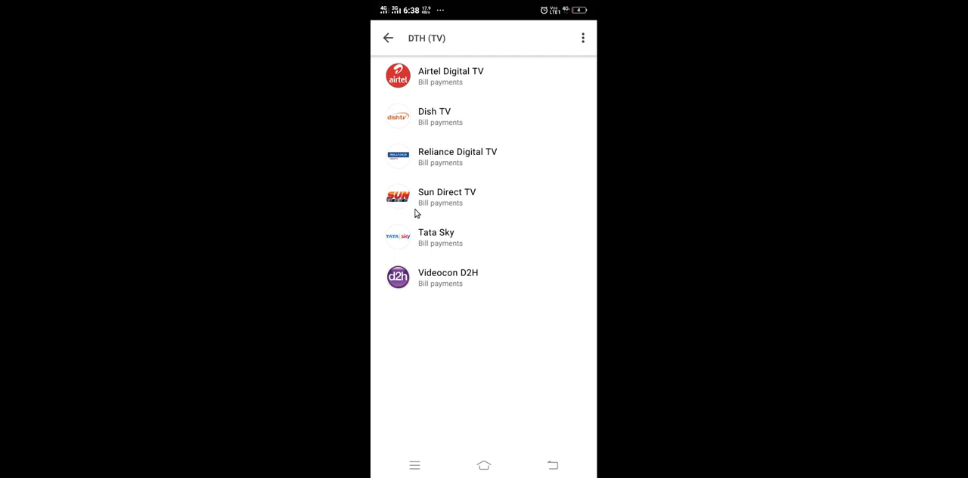
mouse_move(433, 207)
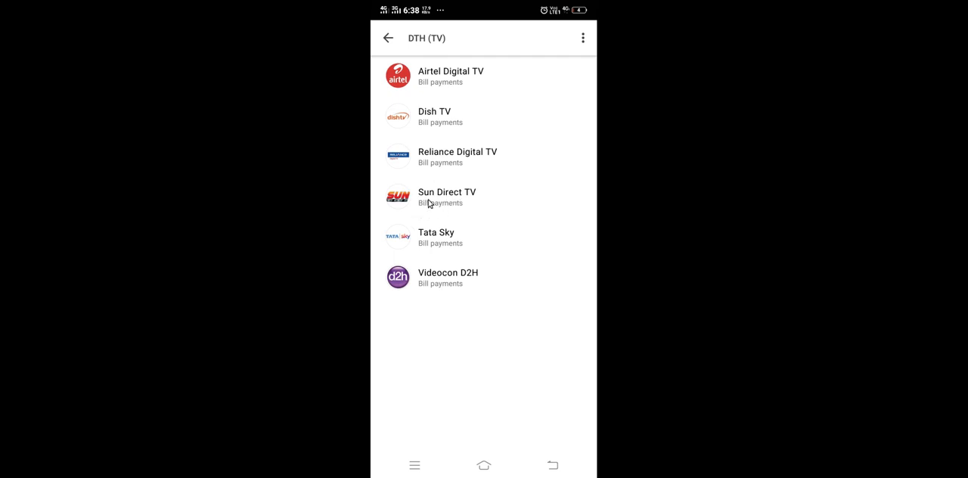
click(447, 197)
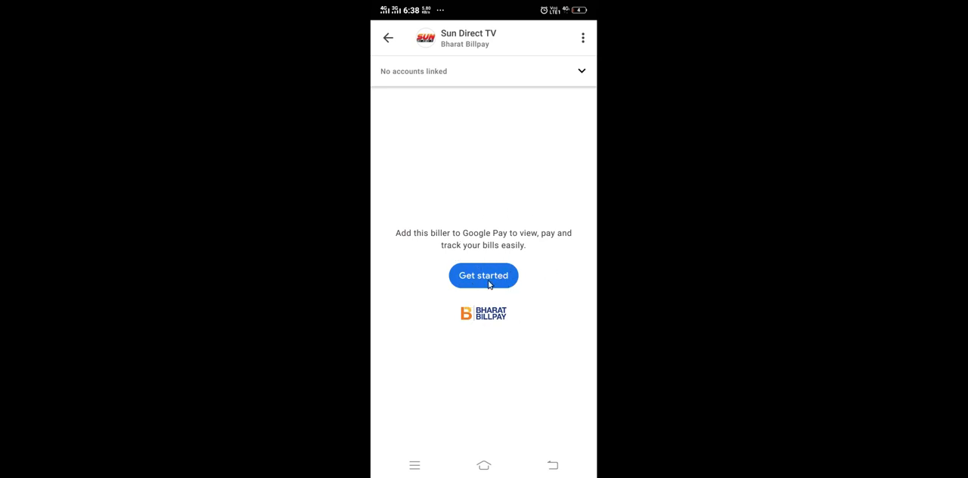
Start linking Sun Direct TV and name the account 'home sun dth'
click(484, 275)
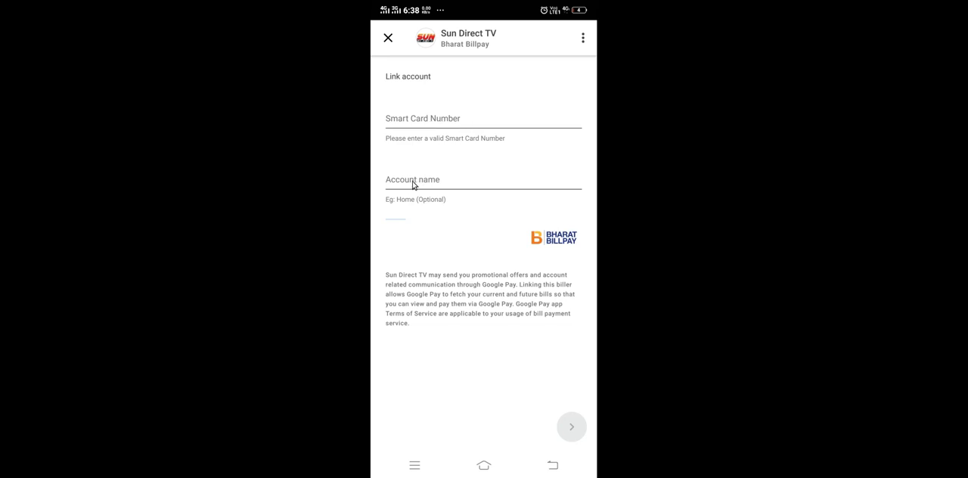
mouse_move(425, 186)
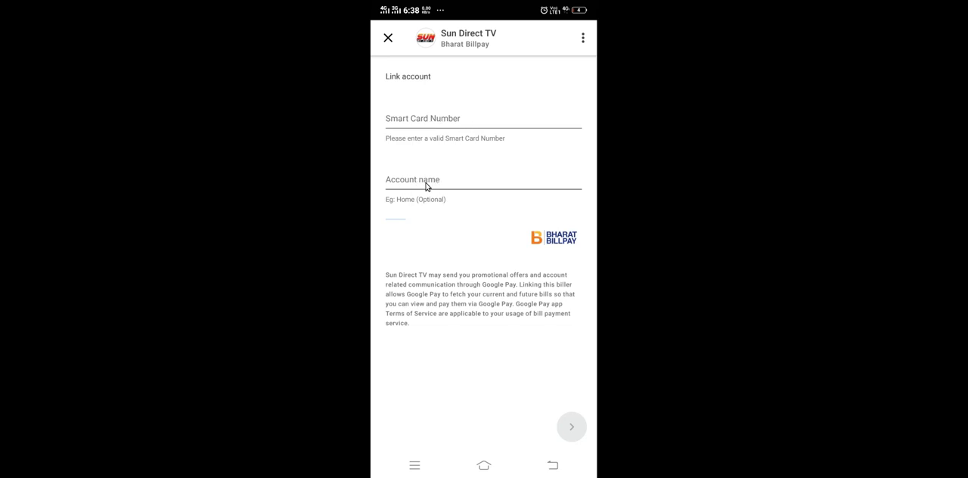
mouse_move(444, 211)
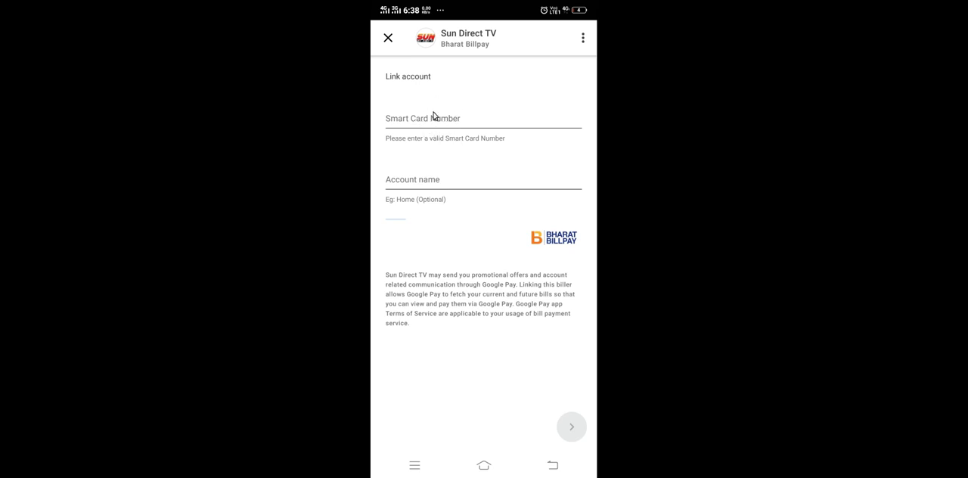
mouse_move(445, 130)
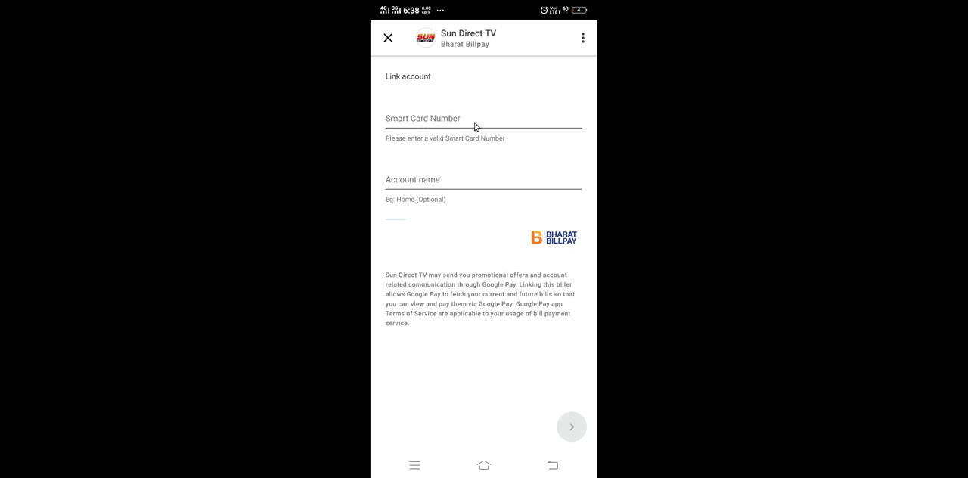
mouse_move(454, 126)
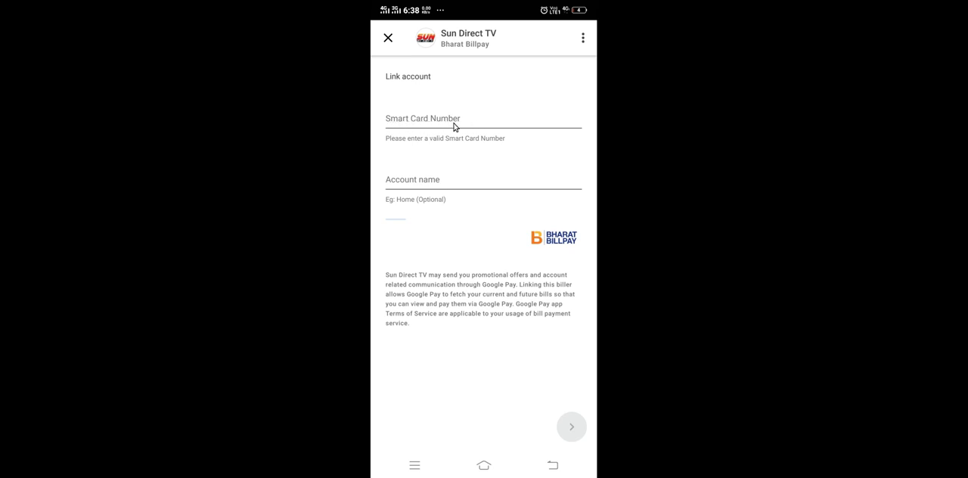
mouse_move(426, 134)
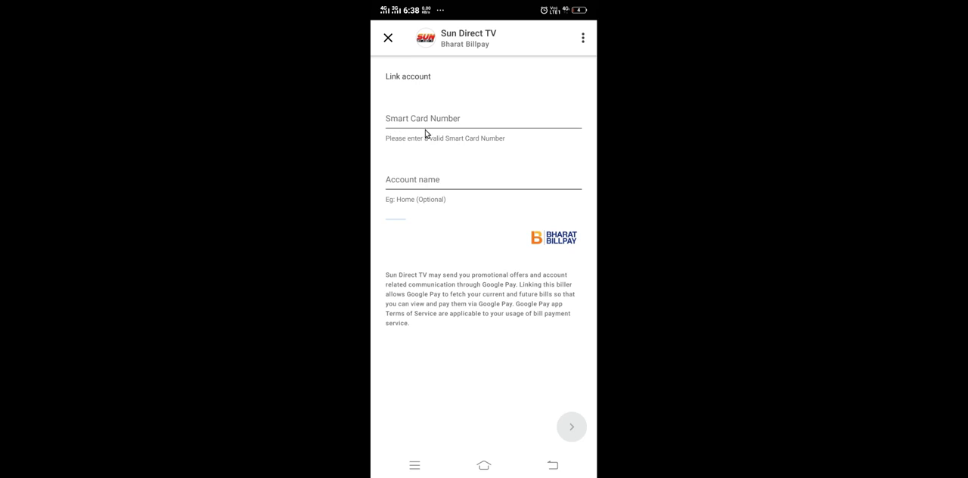
text(home sun dth)
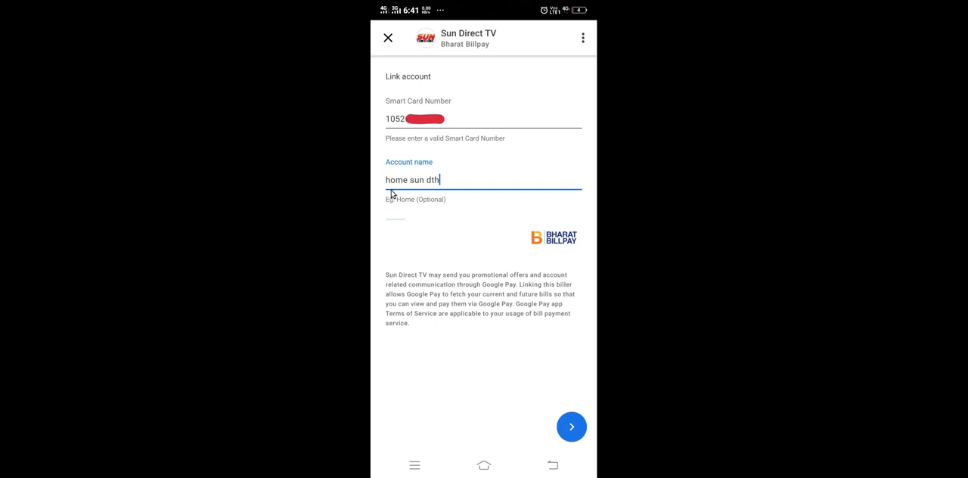
mouse_move(449, 189)
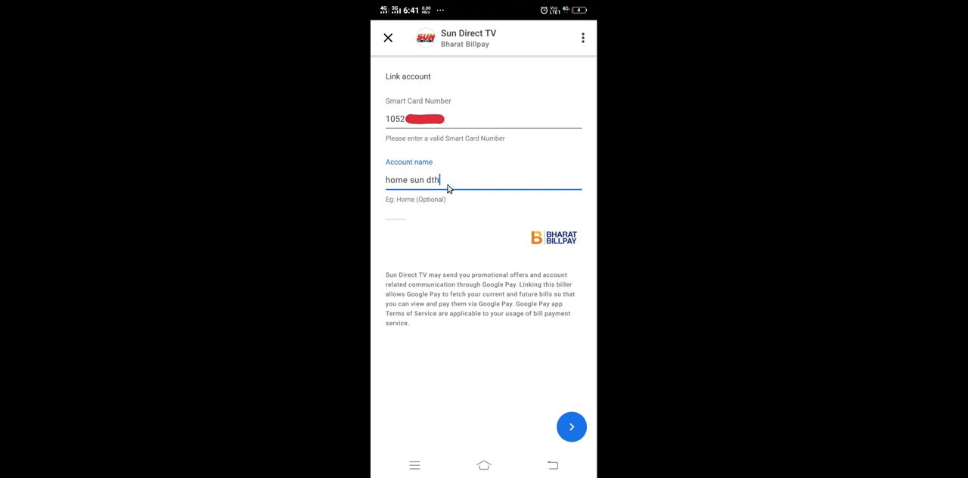
mouse_move(549, 415)
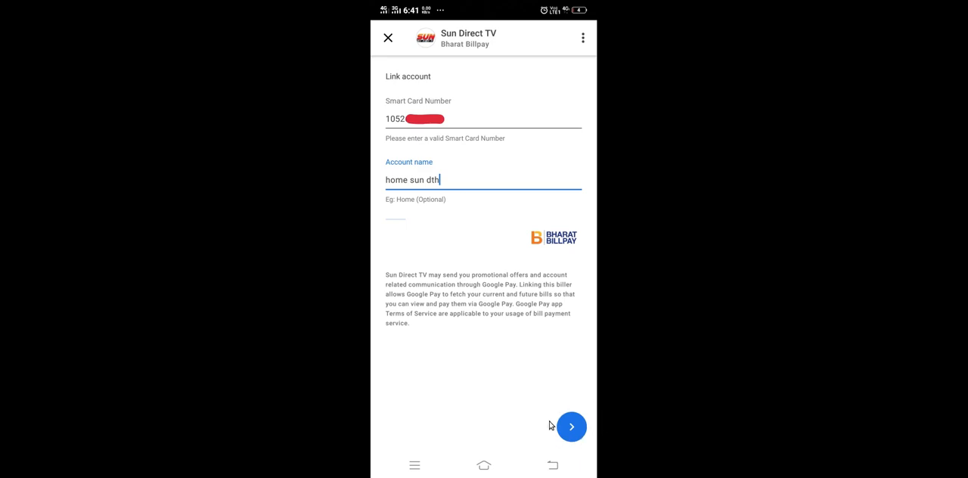
Review the smart card details for 'home sun dth' and link the account
click(572, 427)
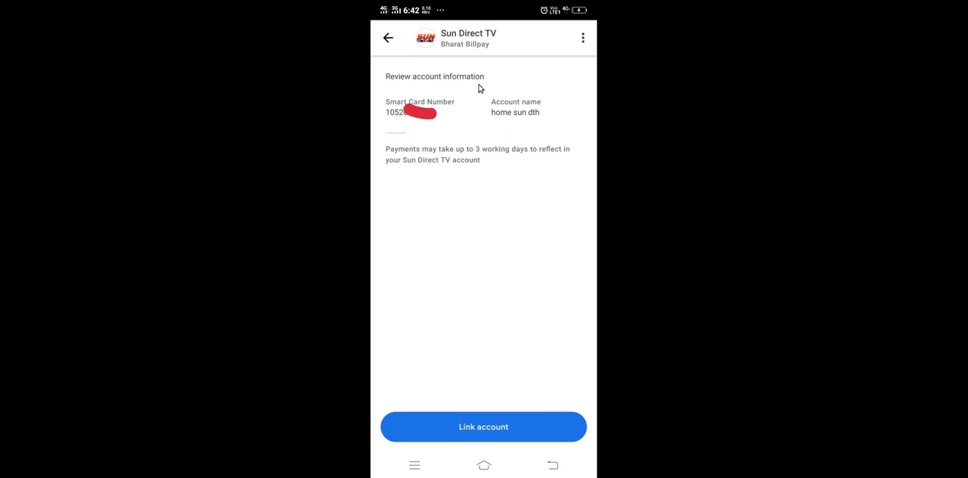
mouse_move(394, 98)
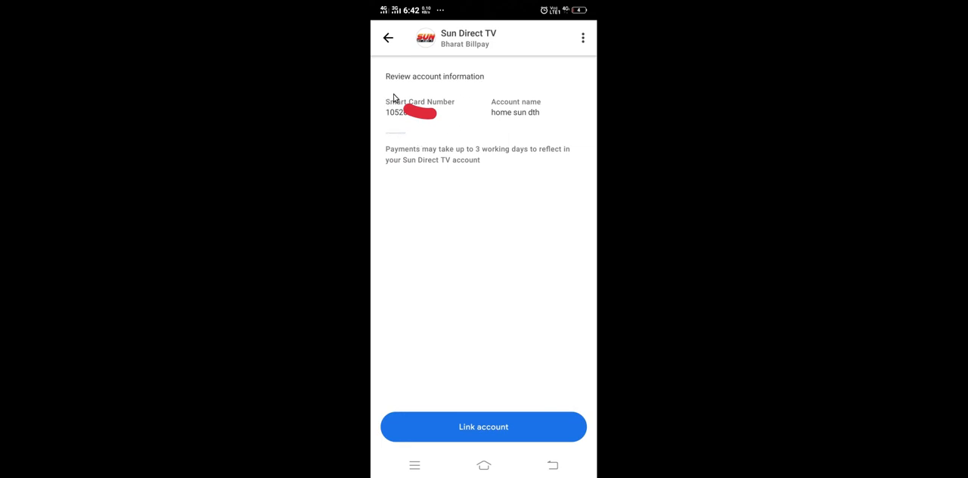
mouse_move(437, 118)
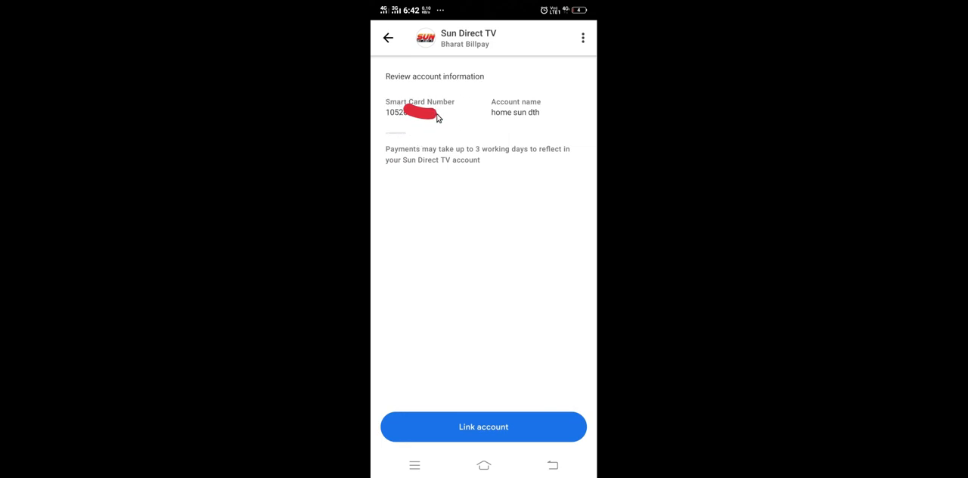
mouse_move(506, 399)
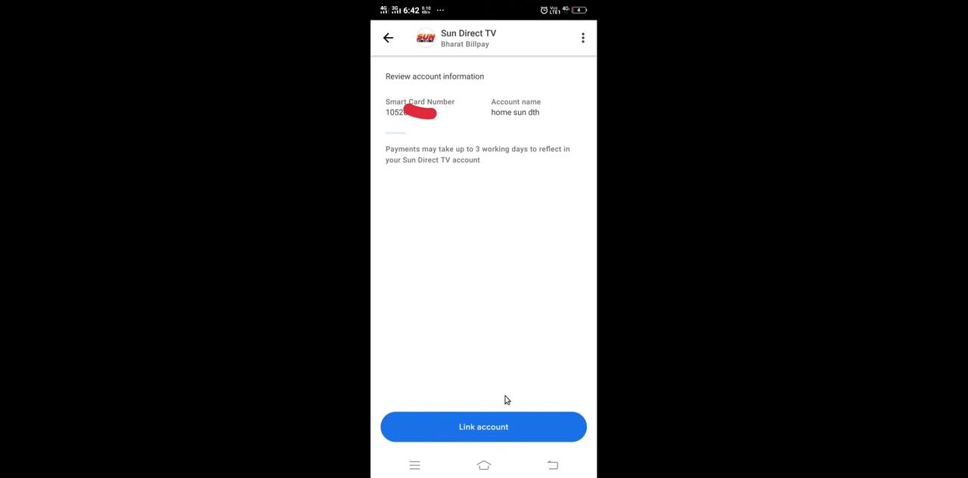
mouse_move(462, 409)
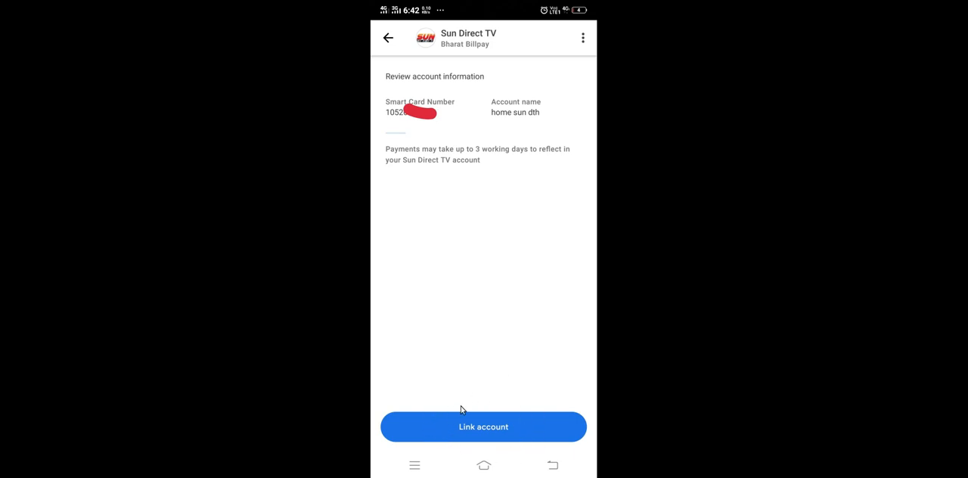
mouse_move(472, 449)
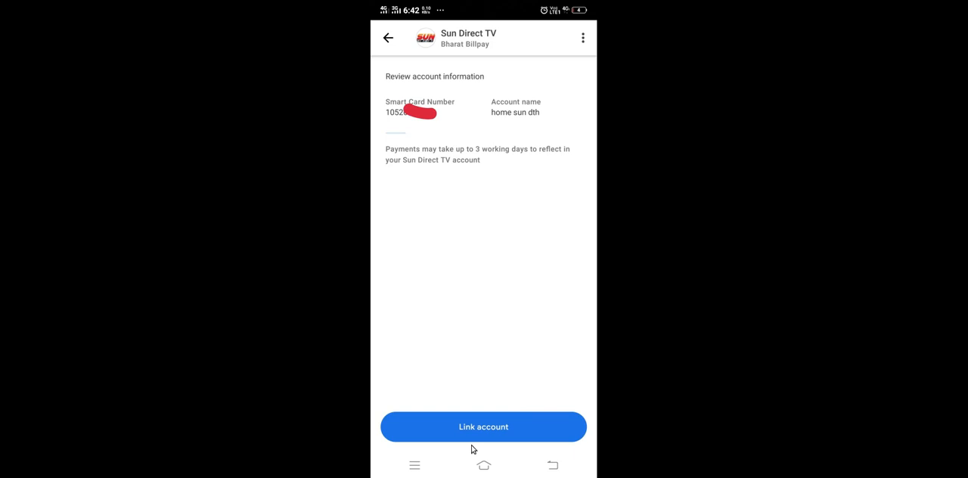
mouse_move(463, 410)
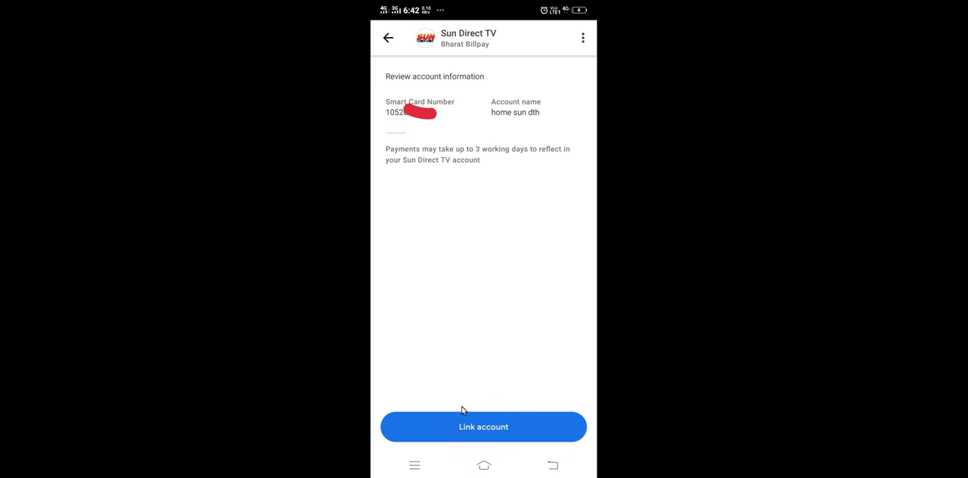
mouse_move(522, 419)
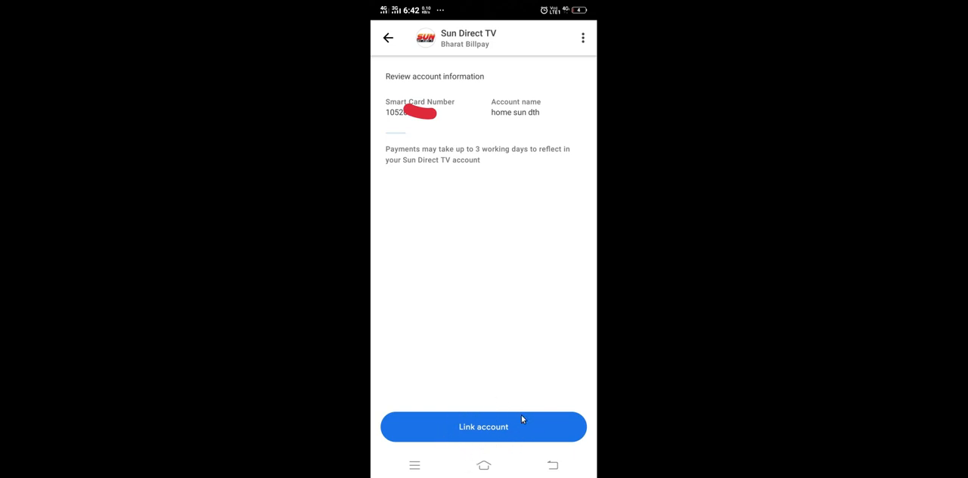
mouse_move(468, 318)
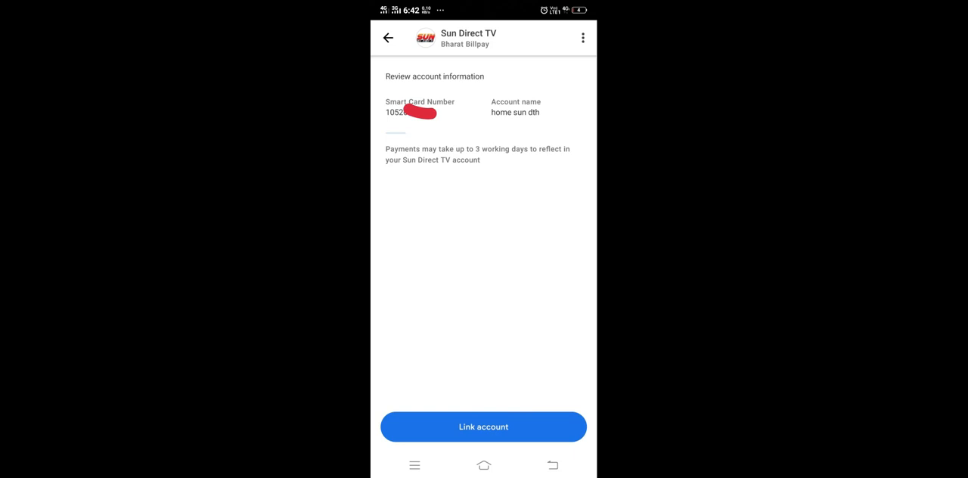
click(483, 426)
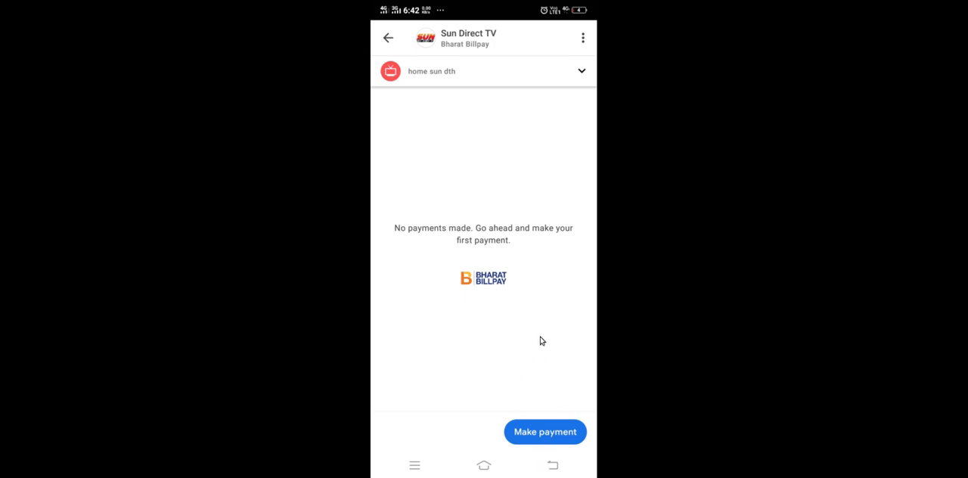
Check the linked accounts list, showing 'home sun dth' as the only account
click(582, 71)
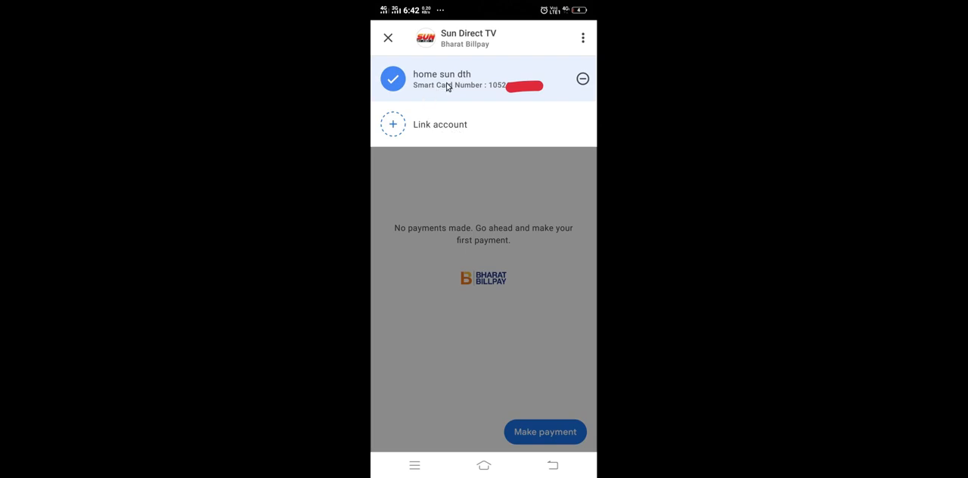
mouse_move(447, 86)
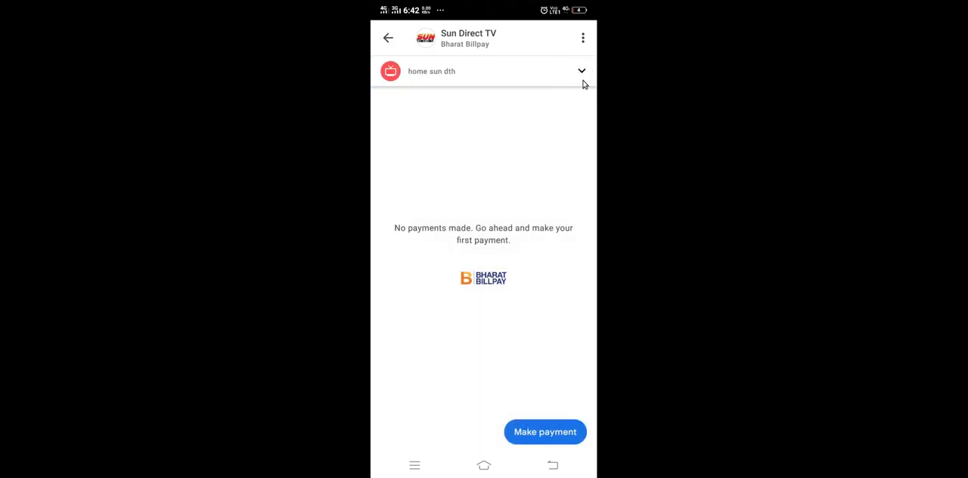
click(581, 71)
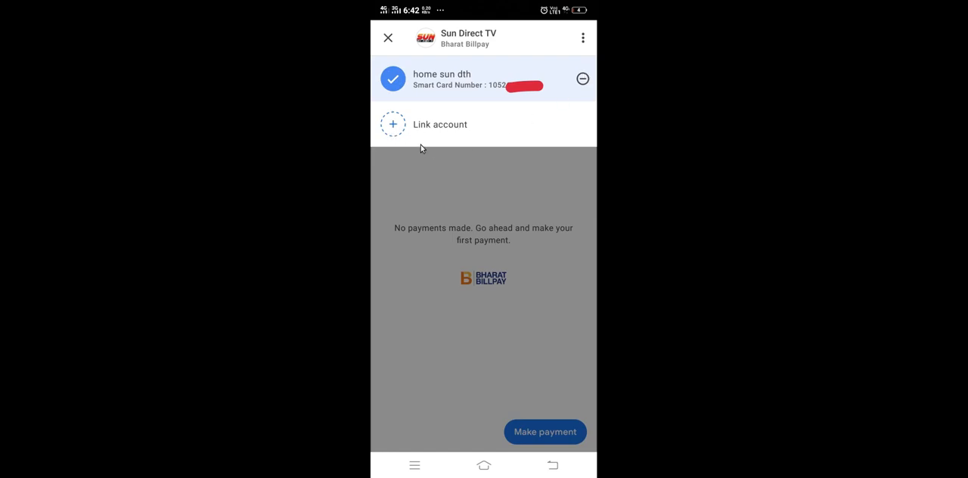
mouse_move(421, 116)
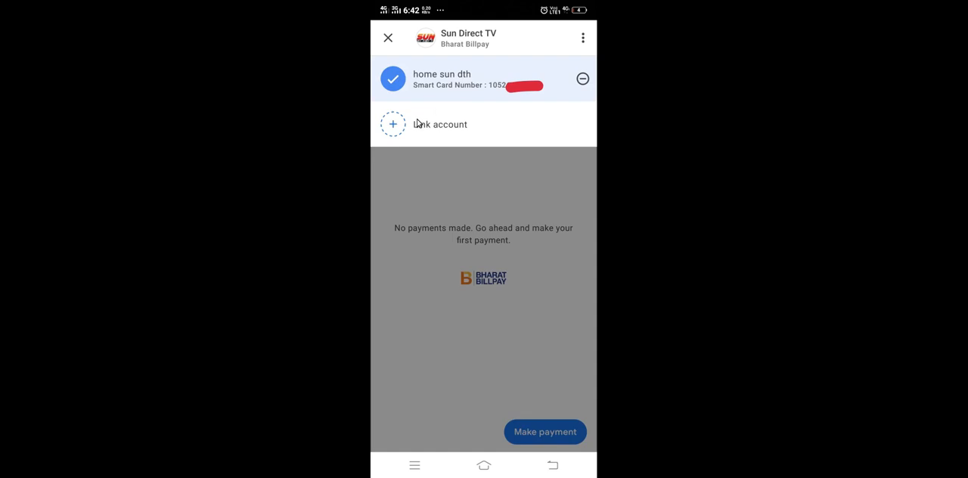
mouse_move(448, 127)
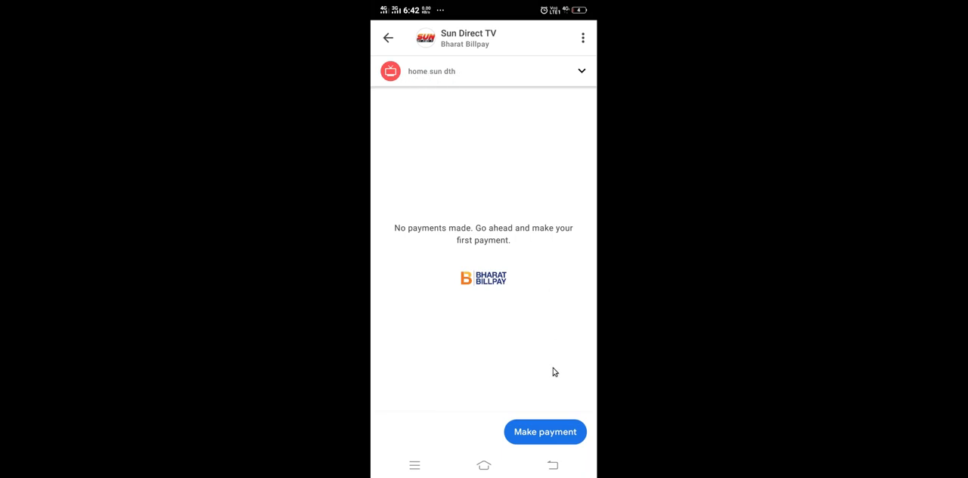
mouse_move(521, 442)
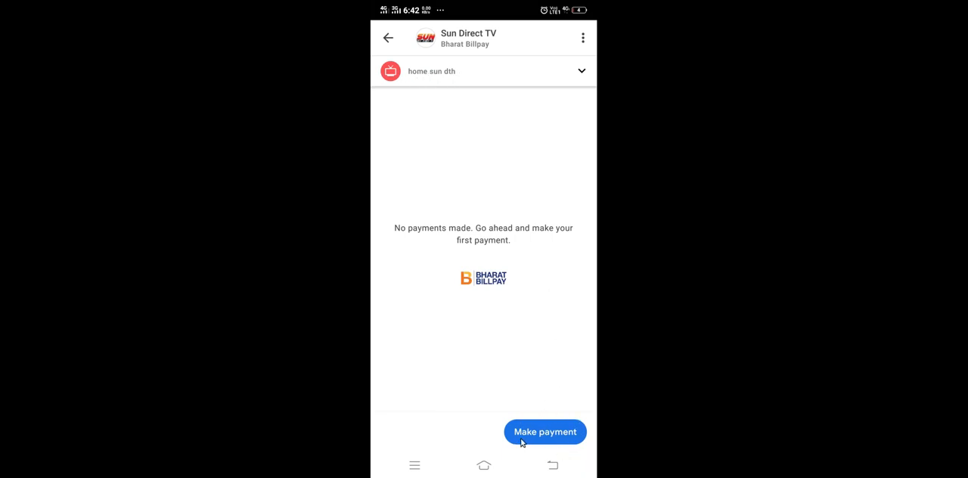
mouse_move(536, 433)
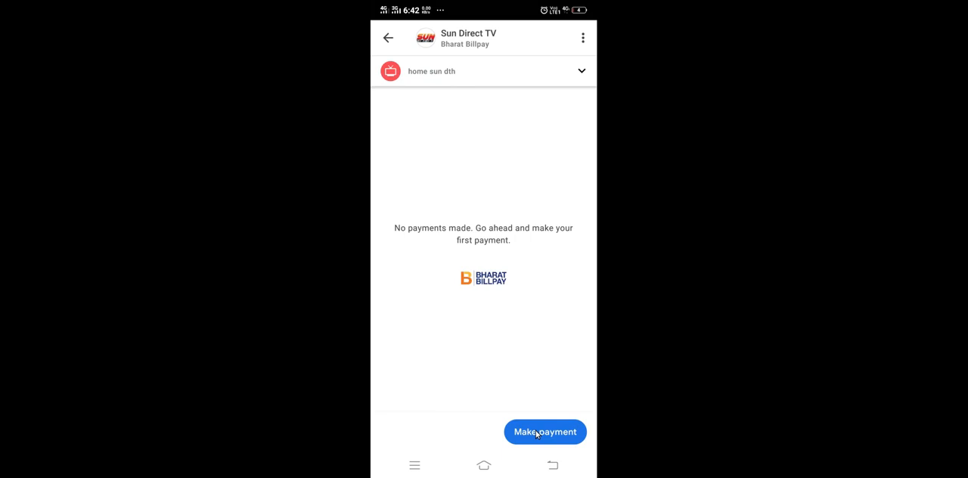
Start a Sun Direct TV payment and confirm the ₹50 amount
click(544, 431)
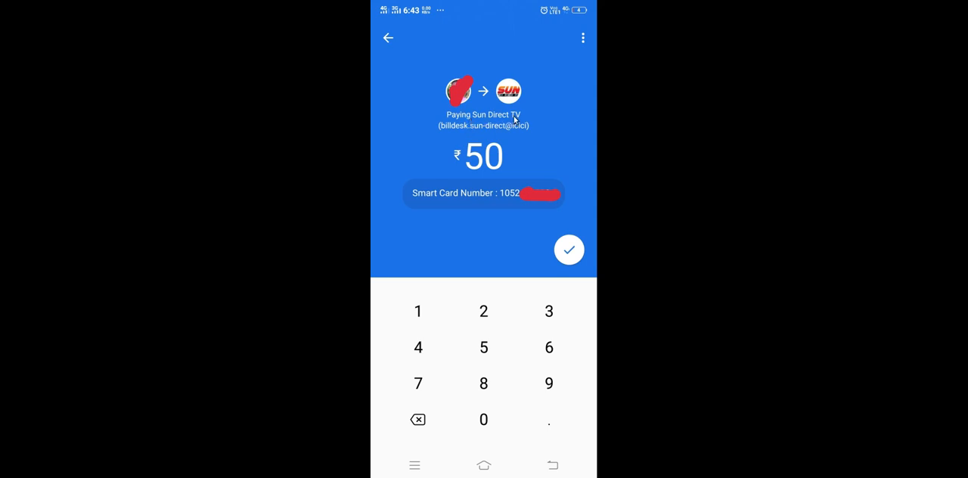
mouse_move(495, 214)
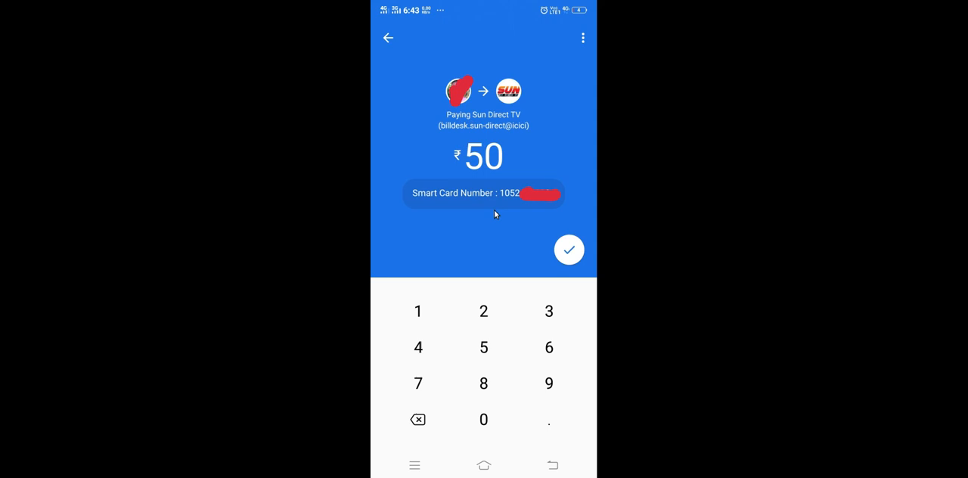
click(569, 249)
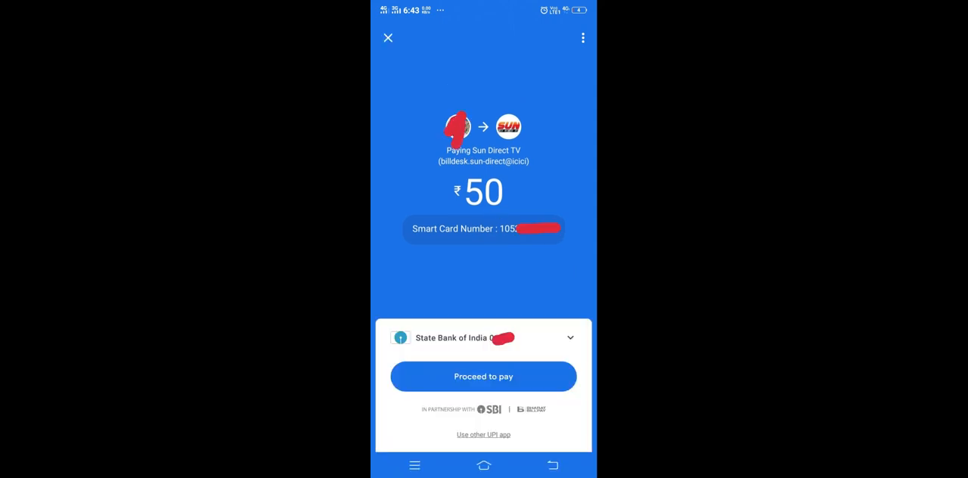
mouse_move(529, 366)
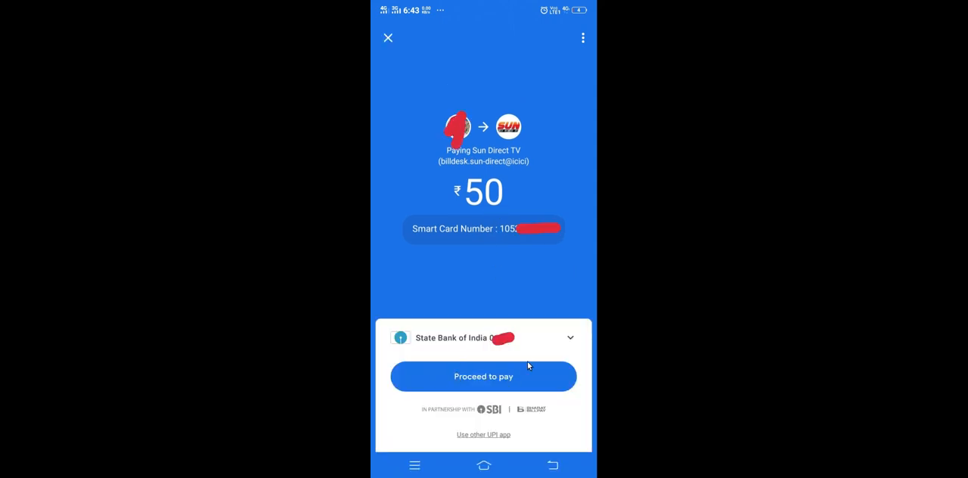
mouse_move(454, 378)
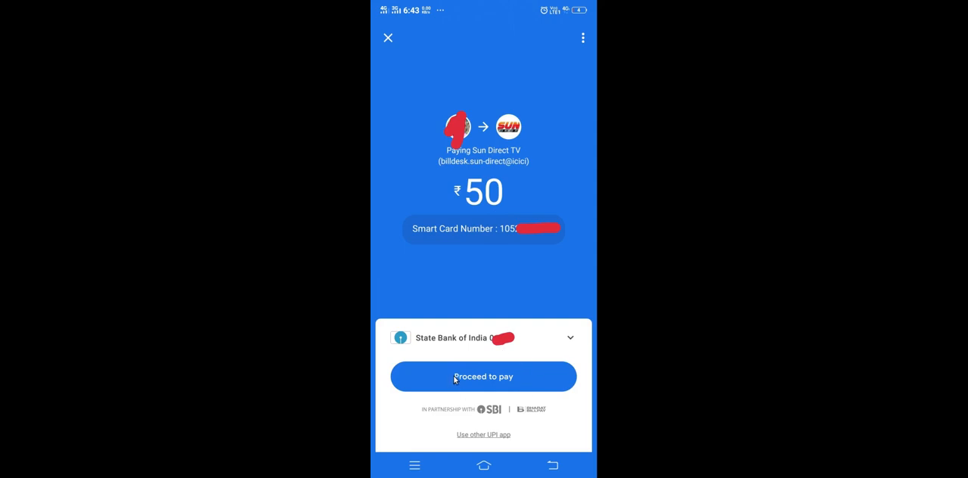
mouse_move(524, 380)
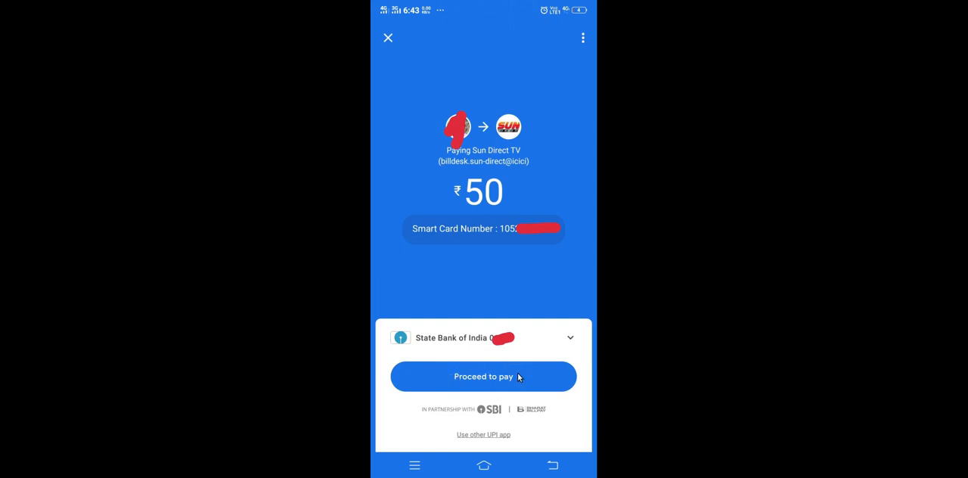
Pay the ₹50 bill from the State Bank of India account
click(483, 377)
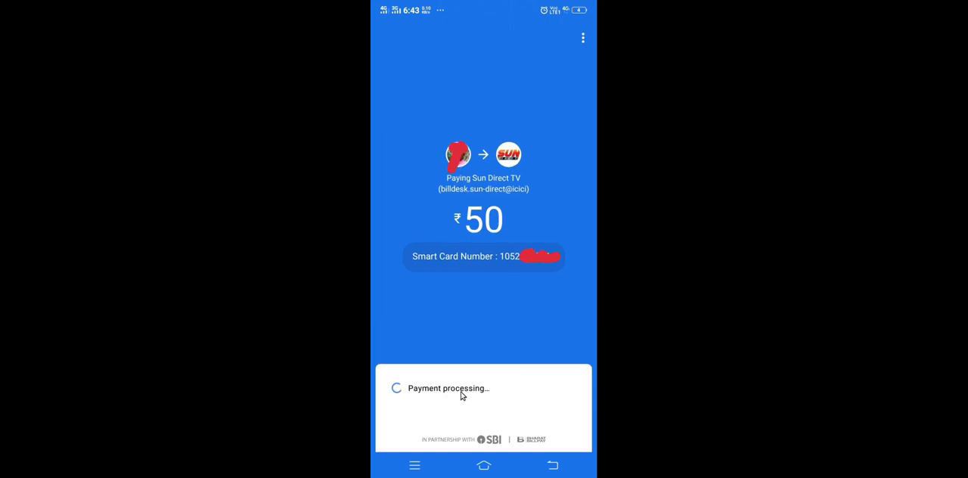
mouse_move(435, 375)
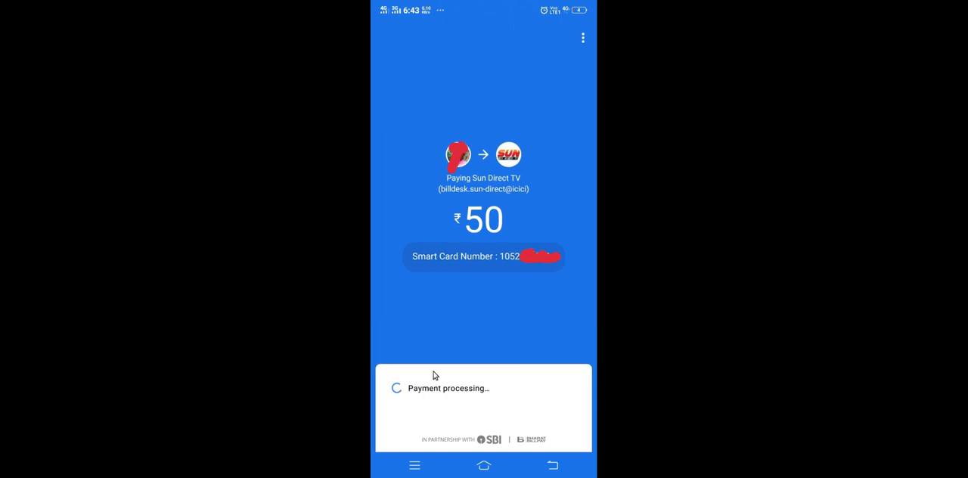